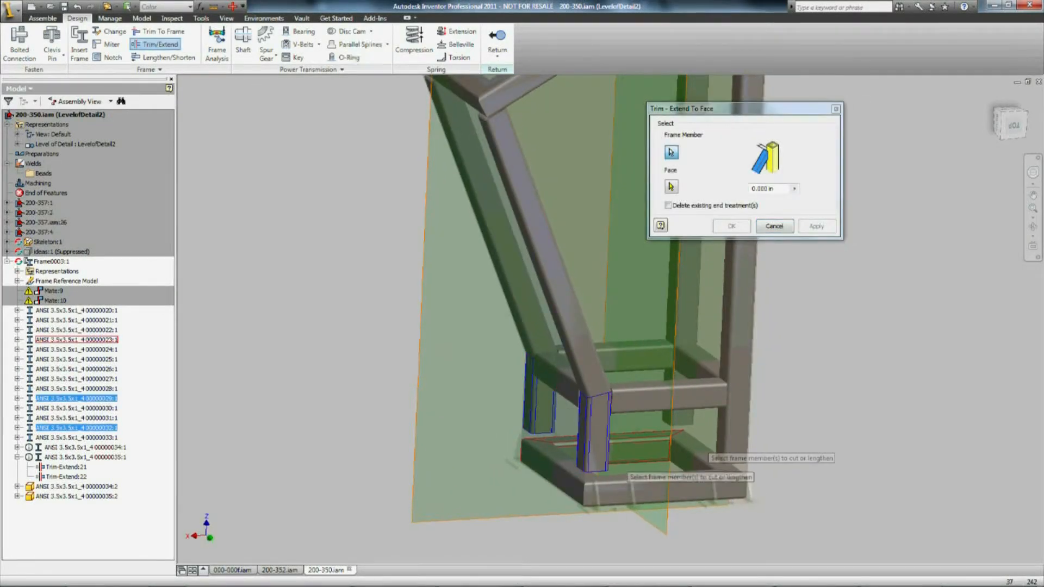
# Cancel the Trim - Extend To Face dialog and switch to the 200-352.iam simulation assembly.
pyautogui.click(669, 205)
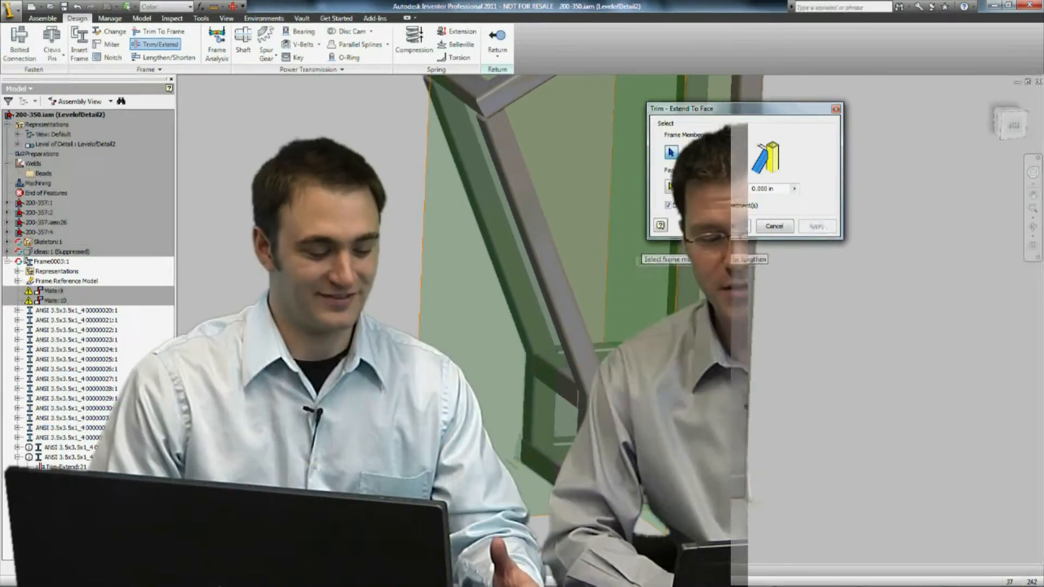
pyautogui.click(498, 50)
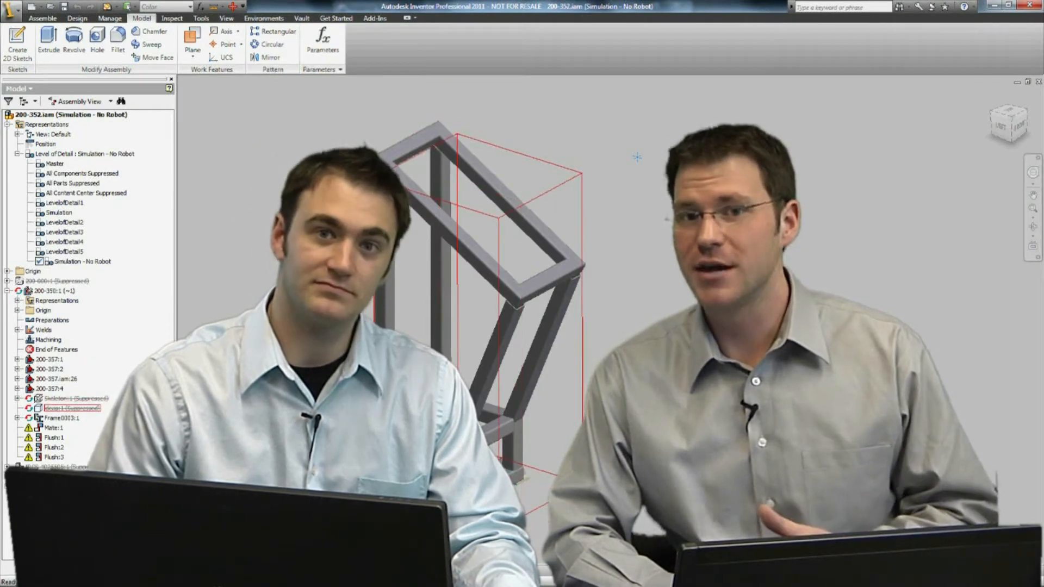
pyautogui.click(375, 18)
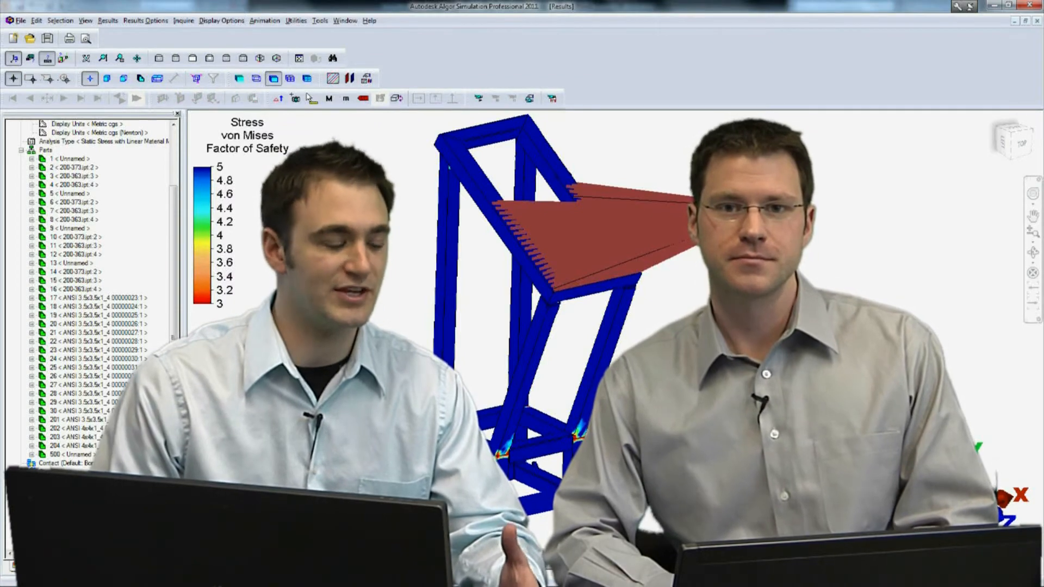
pyautogui.moveTo(295, 98)
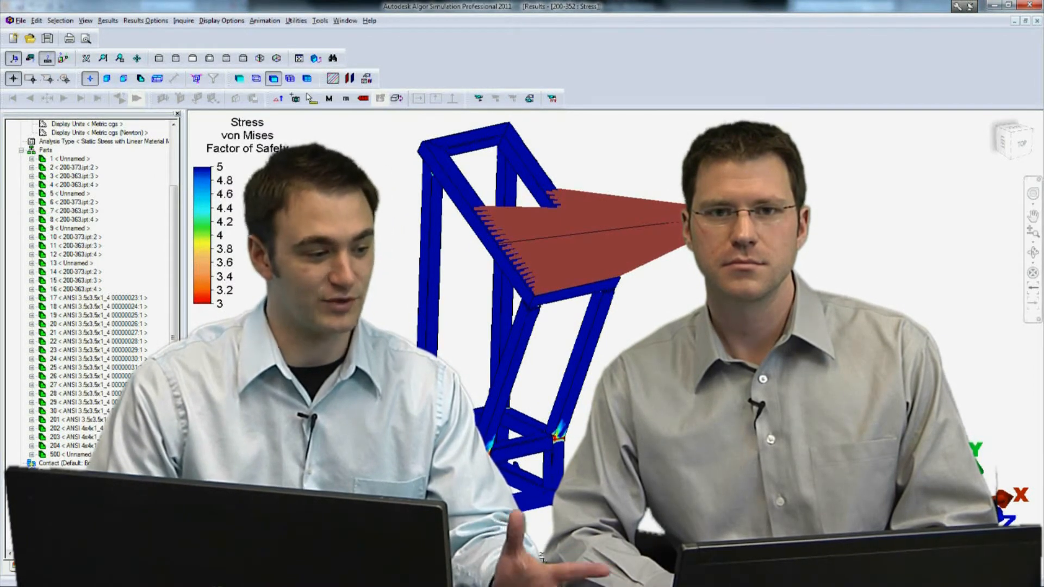
# View the von Mises Factor of Safety results plot of the tube frame.
pyautogui.click(66, 454)
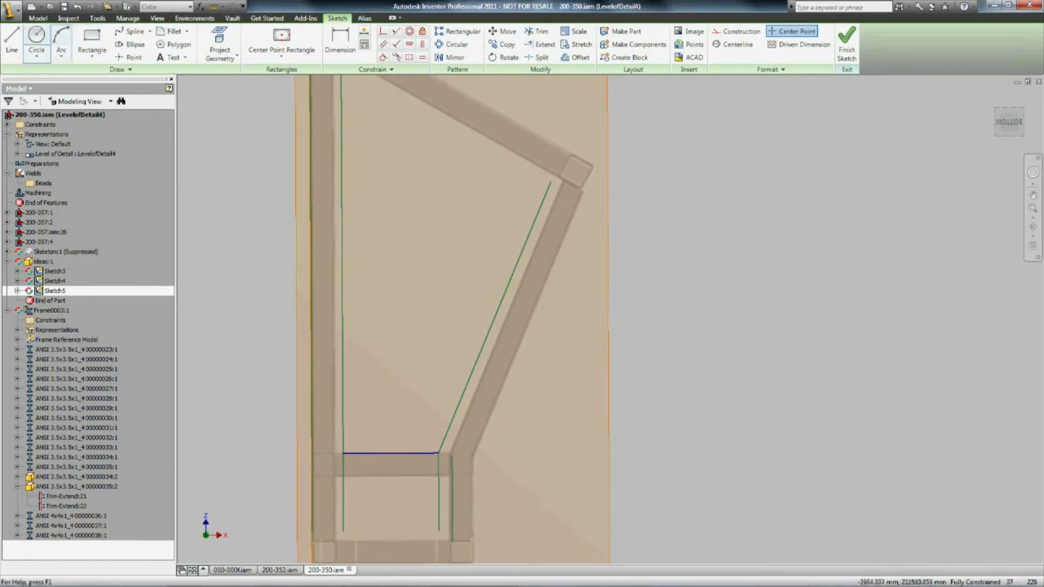
# Finish the joint sketch and insert a 3.5x3.5x1/4 Steel Mild square tube member along it, accepting the naming.
pyautogui.click(846, 44)
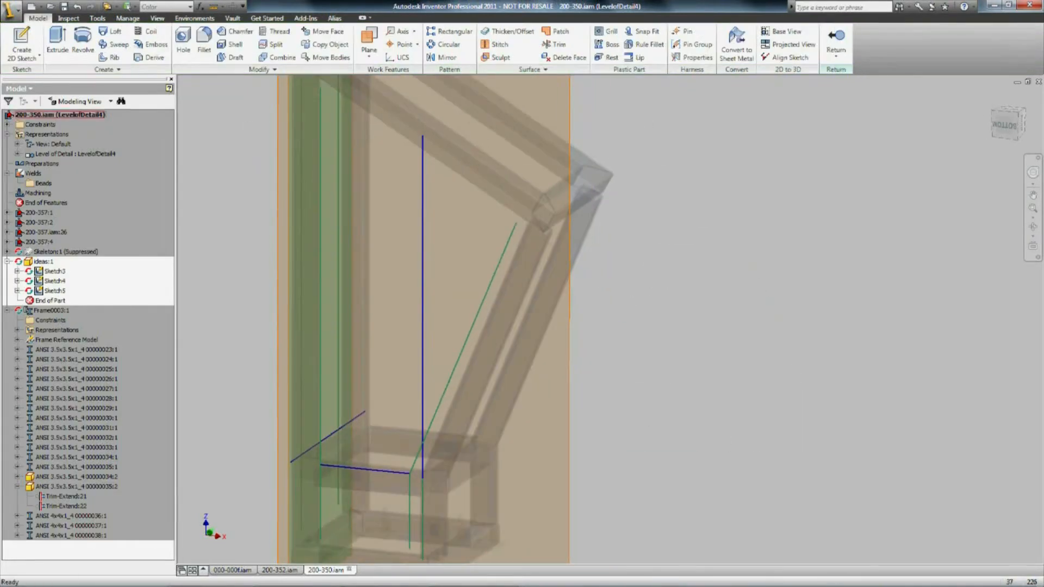
pyautogui.click(78, 42)
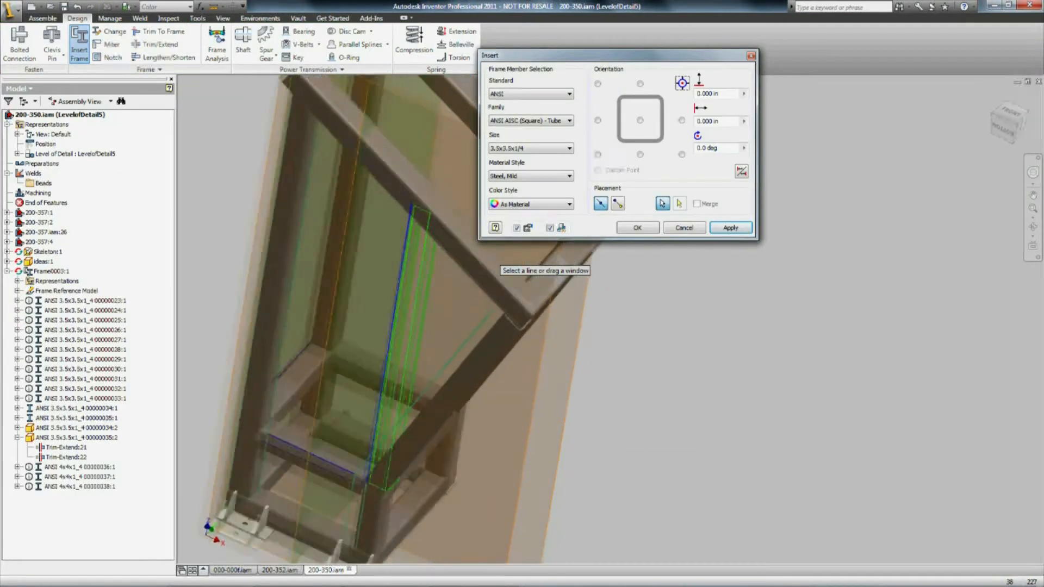
pyautogui.click(730, 227)
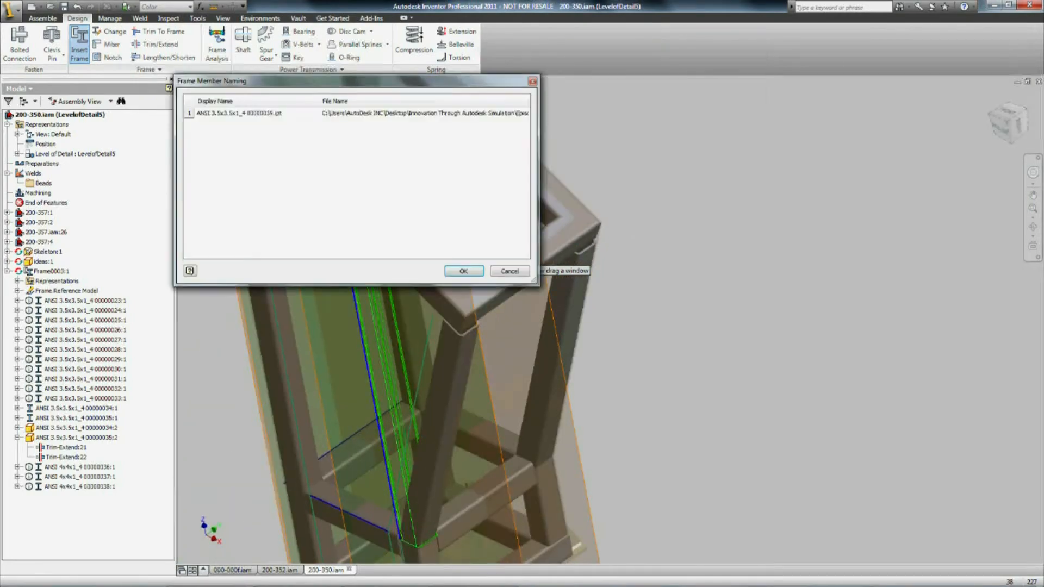
pyautogui.click(464, 271)
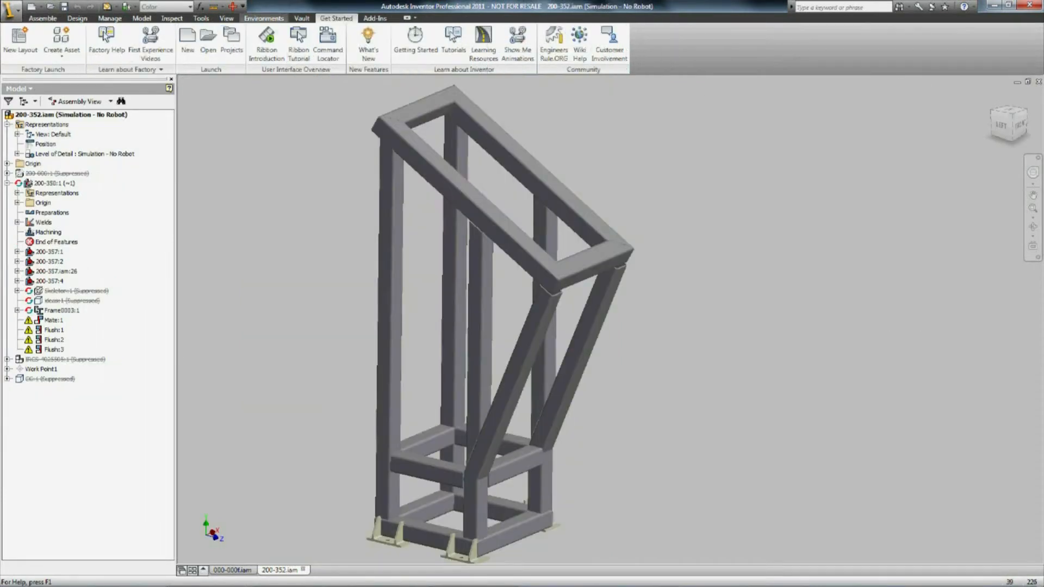
pyautogui.click(264, 19)
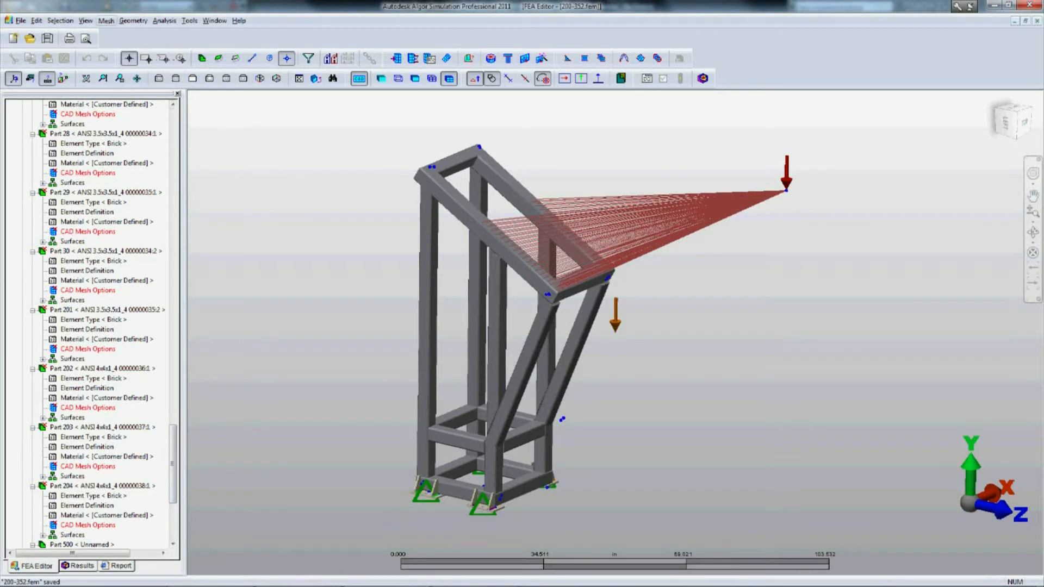
# Generate the mesh for the whole updated frame model.
pyautogui.click(106, 20)
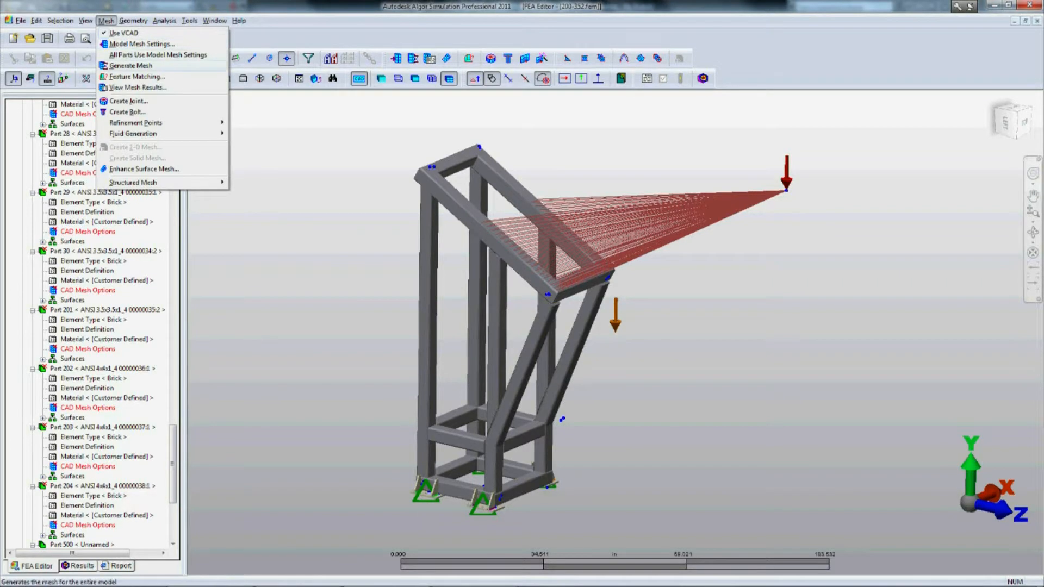
pyautogui.click(131, 65)
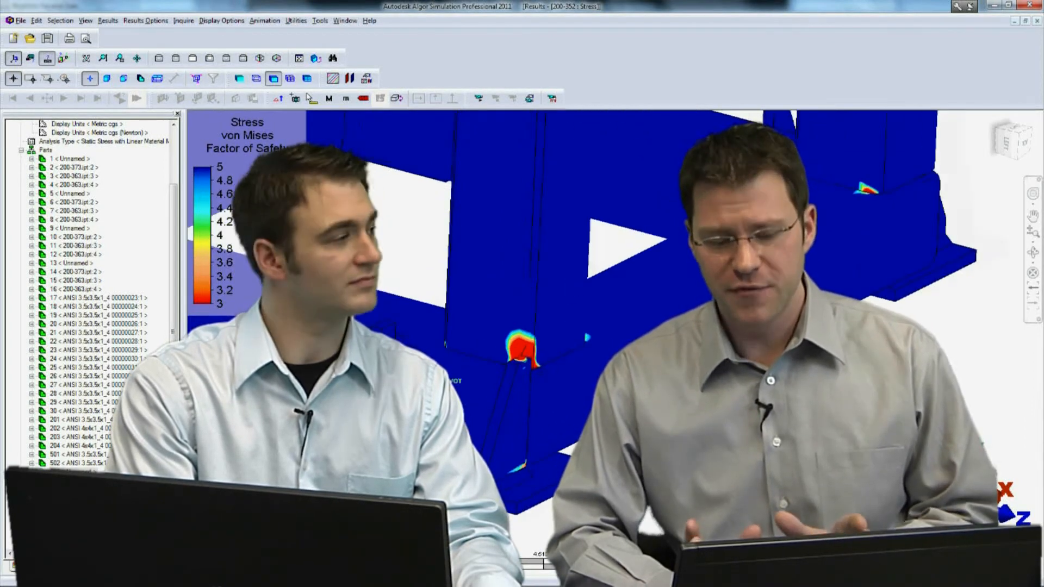
pyautogui.click(144, 20)
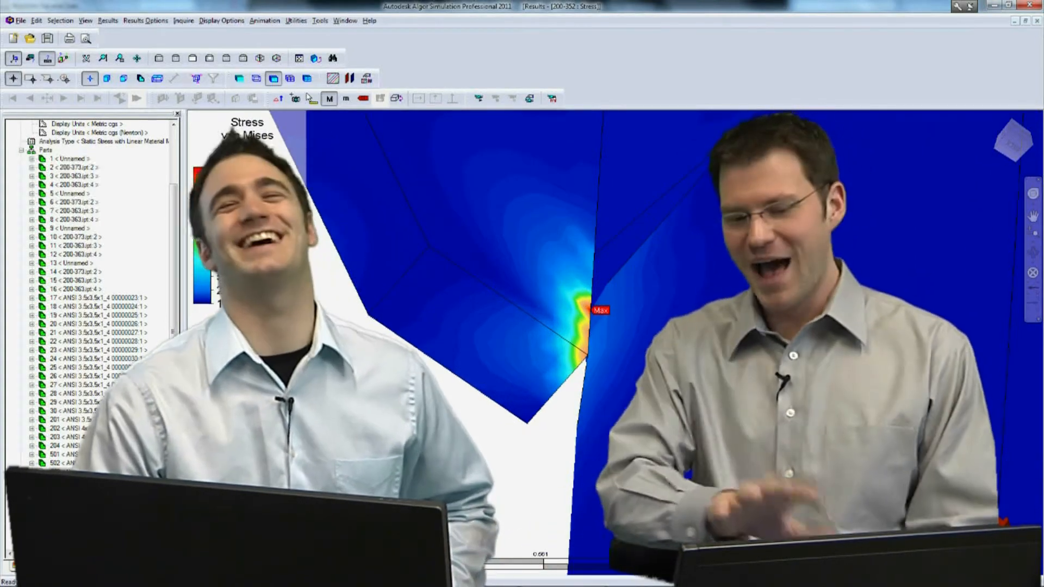
# Display von Mises stress in lbf/in² with mesh element edges at the joint.
pyautogui.click(145, 20)
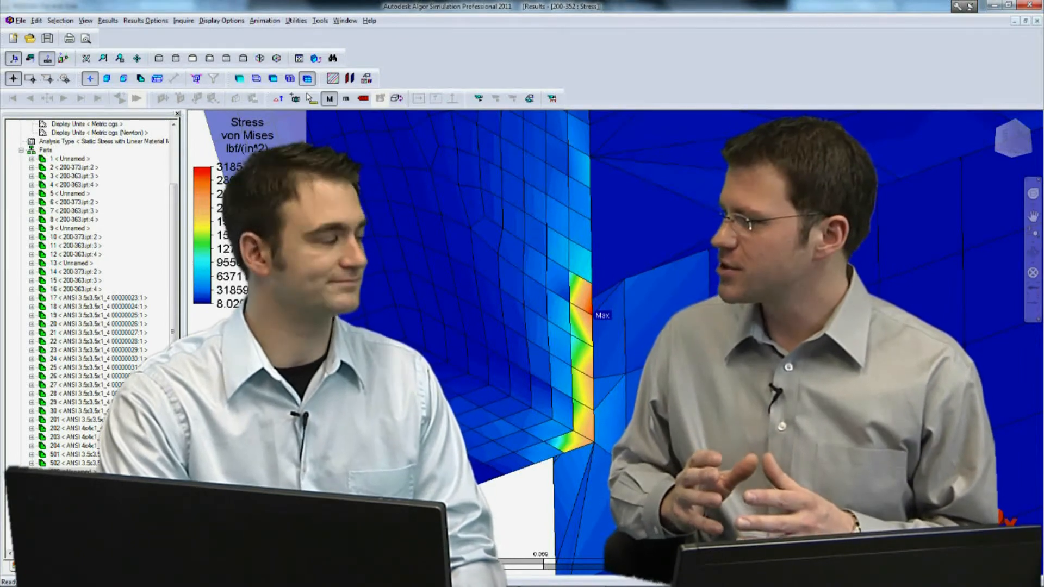
# Show the von Mises stress contour plot of the tube frame focused on the joint.
pyautogui.click(144, 20)
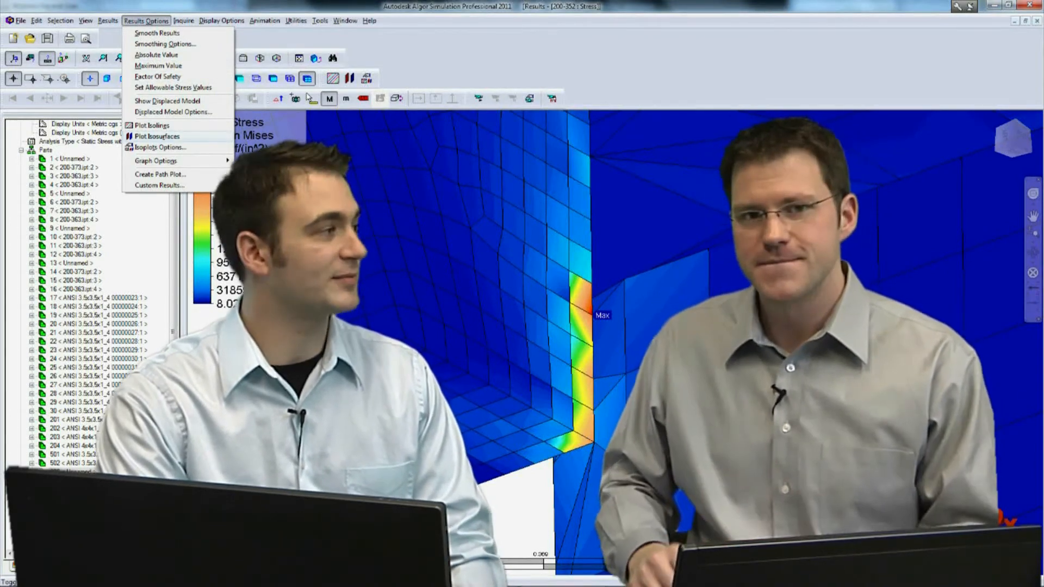
pyautogui.click(107, 20)
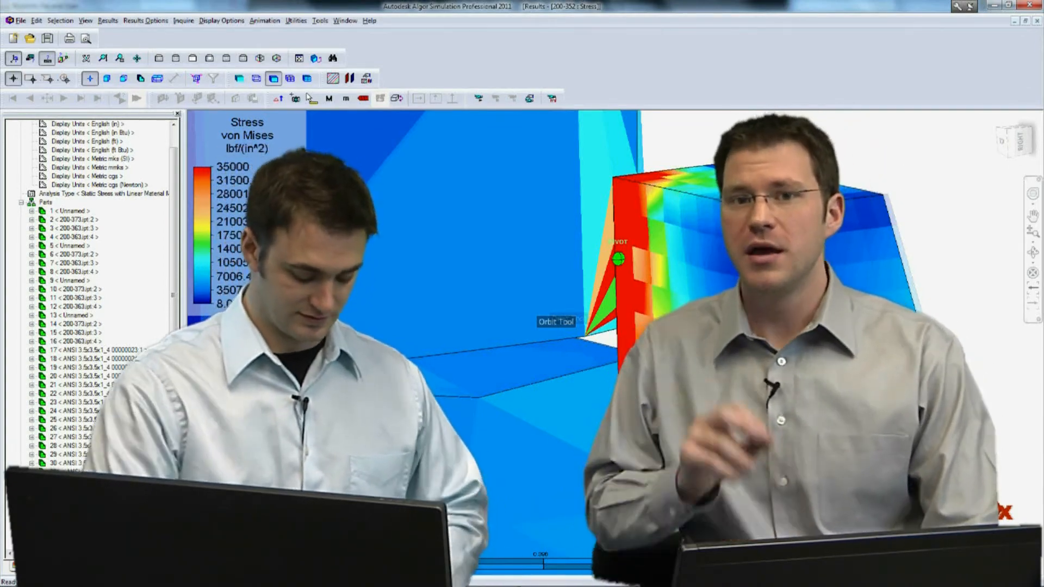
# Define manual contact elements as part 901 between the weld vertex sets, lengths constrained to 0–1 in.
pyautogui.click(164, 21)
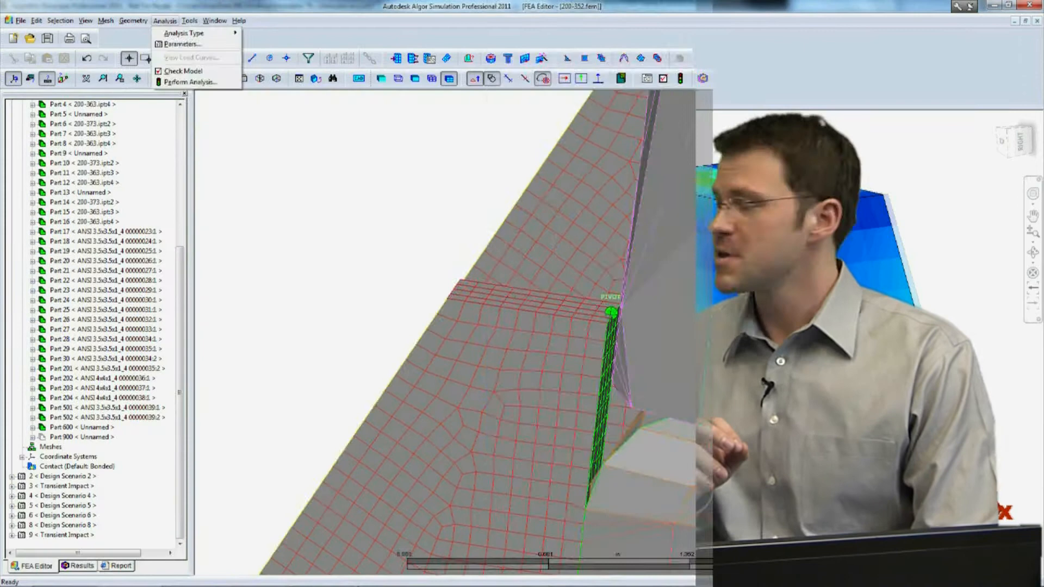
pyautogui.click(133, 21)
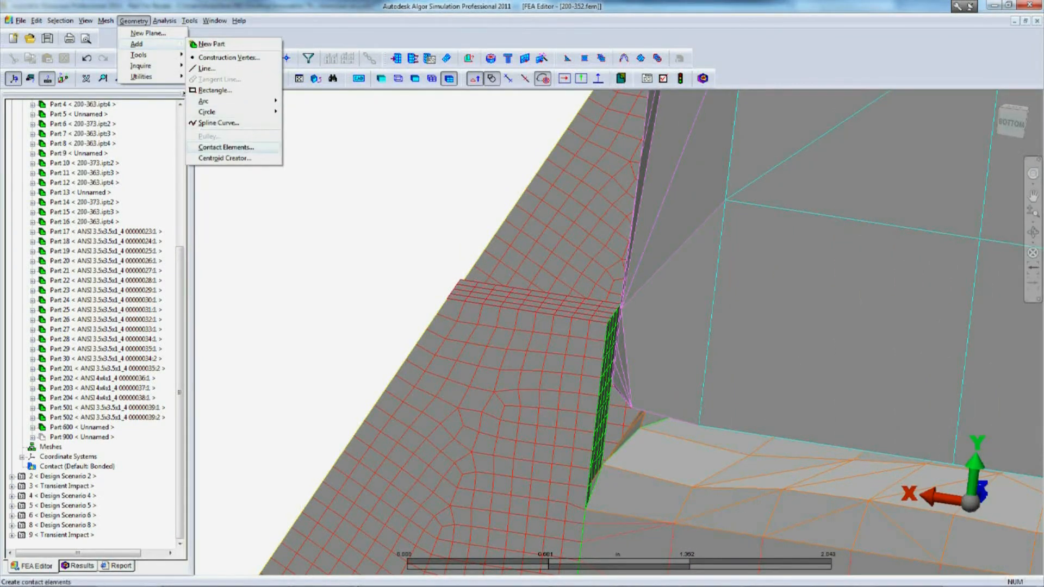
pyautogui.click(225, 147)
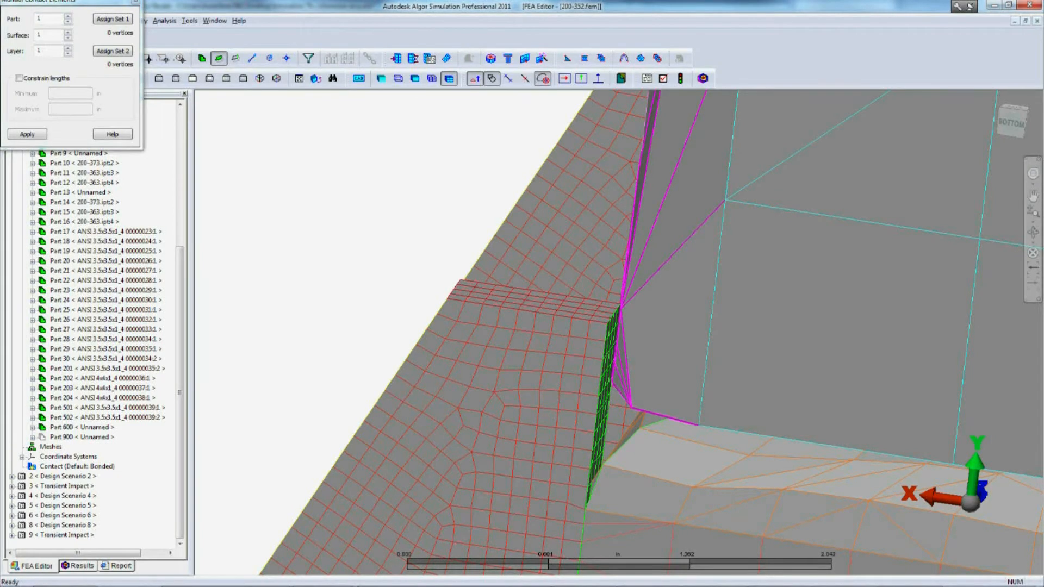
pyautogui.click(112, 19)
pyautogui.write('901')
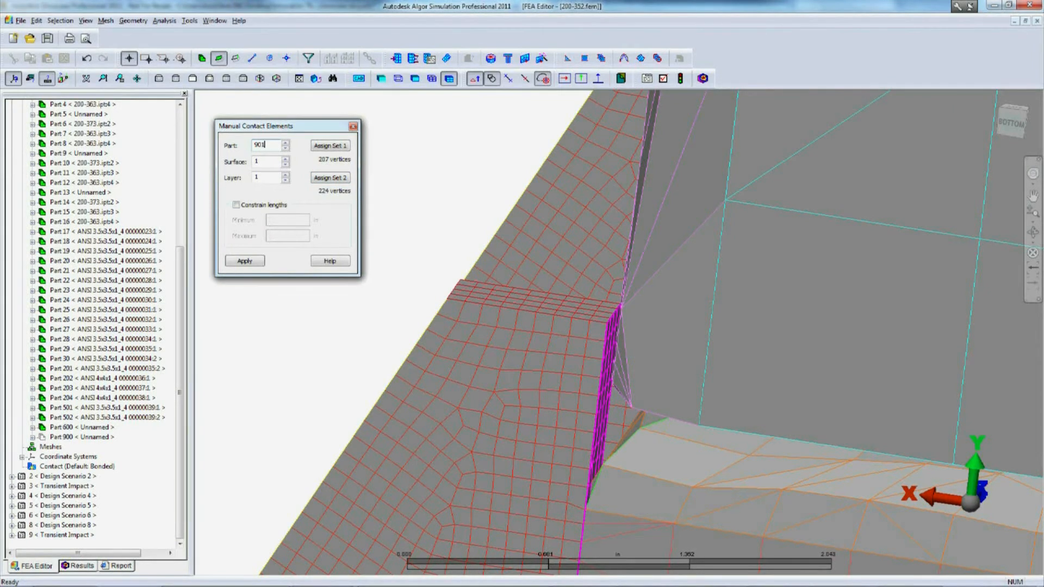
pyautogui.click(236, 204)
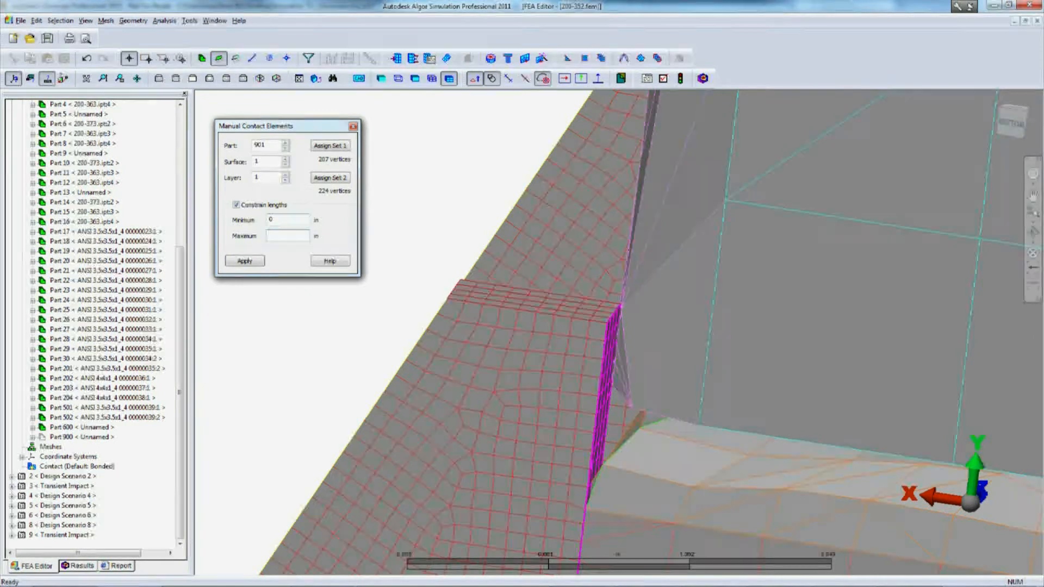
pyautogui.write('1')
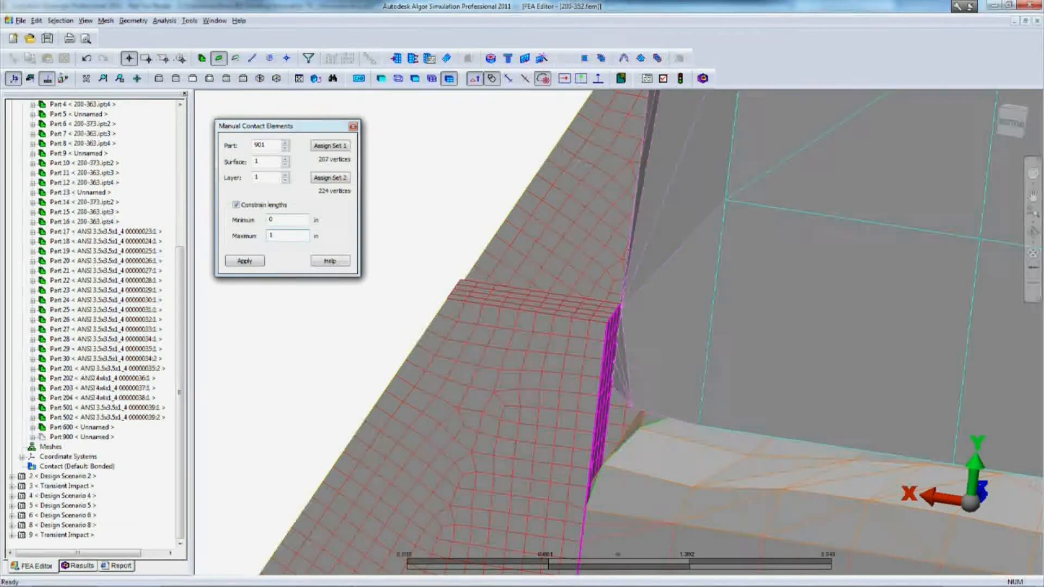
pyautogui.click(287, 236)
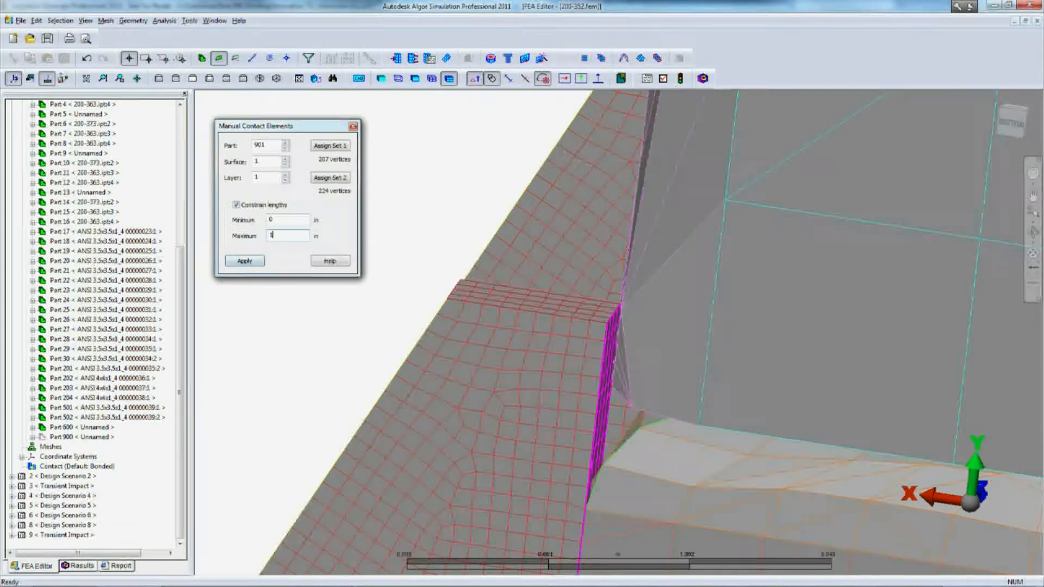
# Apply the contact lines, delete and recreate contact part 901, and re-run the analysis for stress results.
pyautogui.click(243, 260)
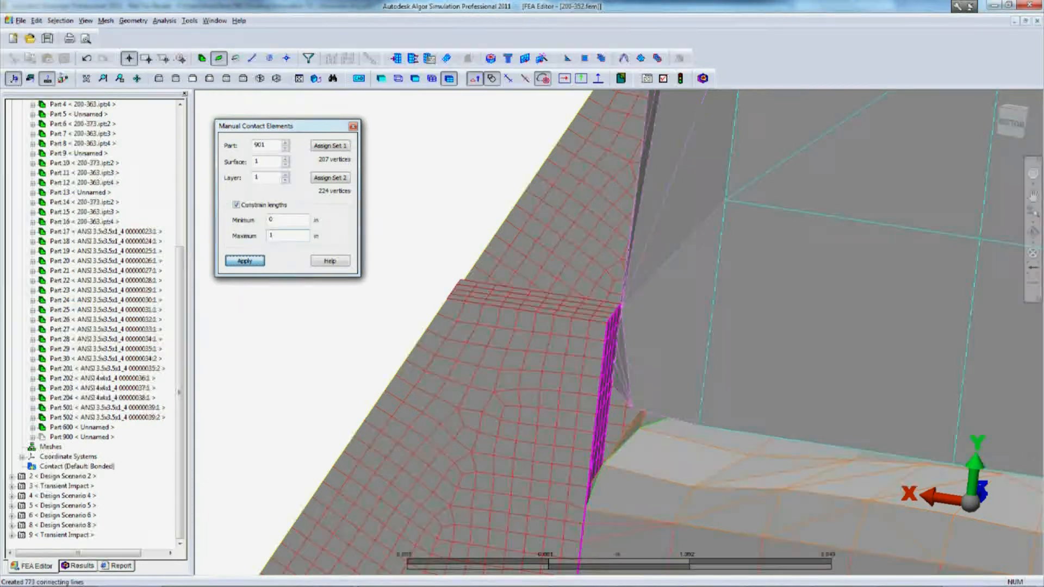
pyautogui.click(245, 260)
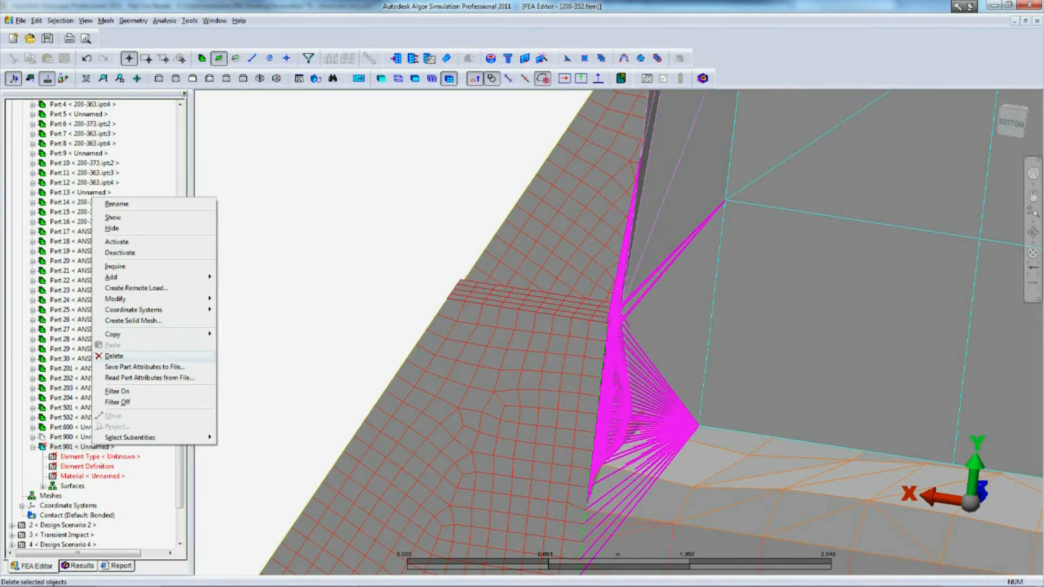
pyautogui.click(114, 356)
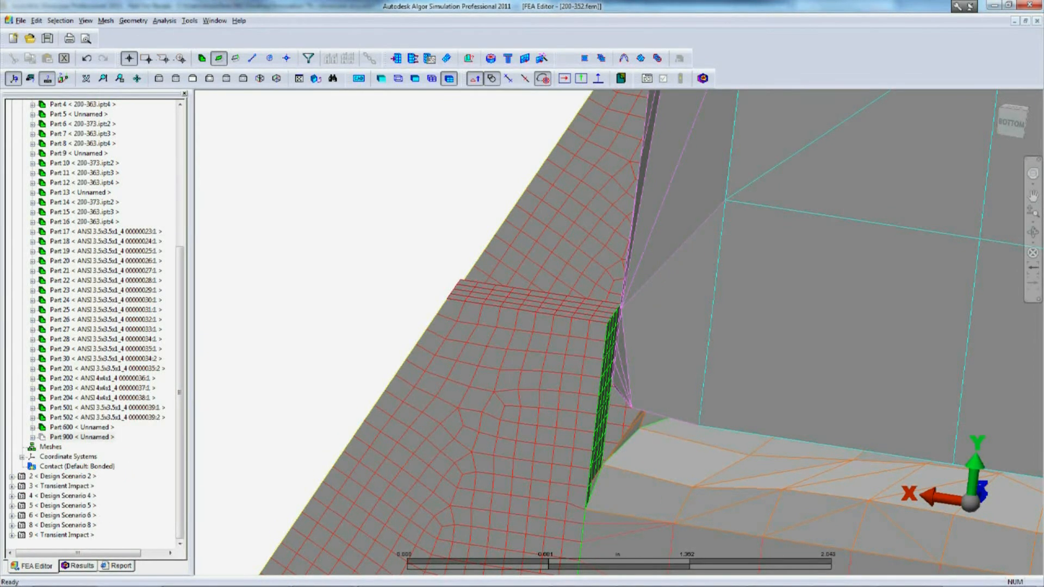
pyautogui.rightClick(80, 194)
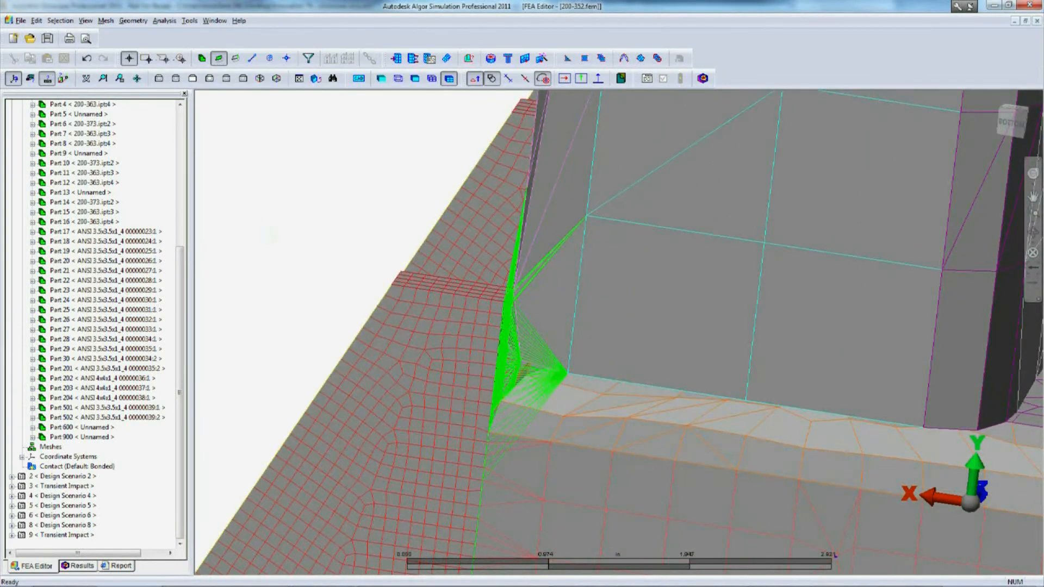
pyautogui.click(79, 565)
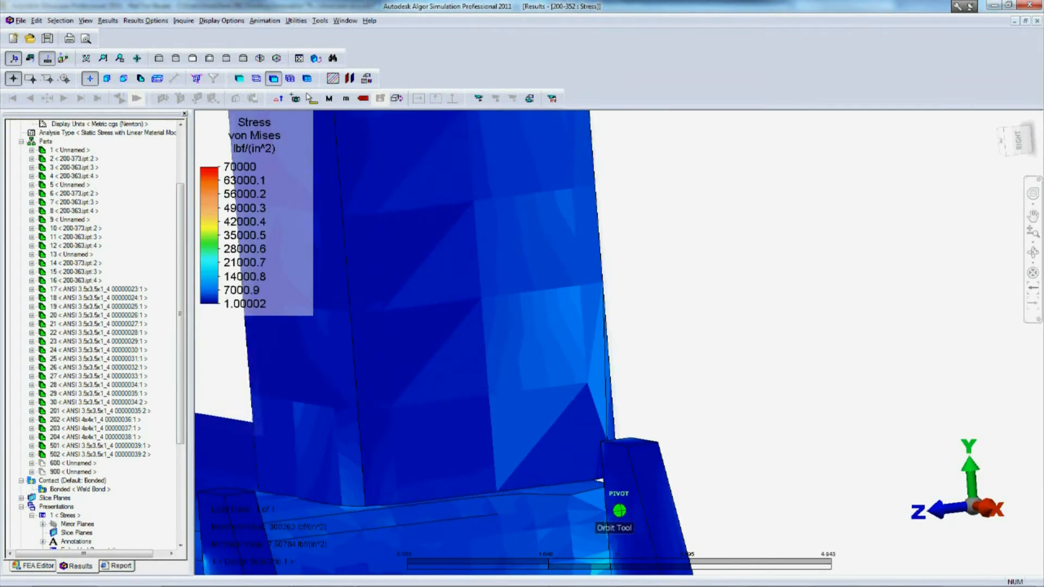
pyautogui.moveTo(619, 509); pyautogui.dragTo(505, 526)
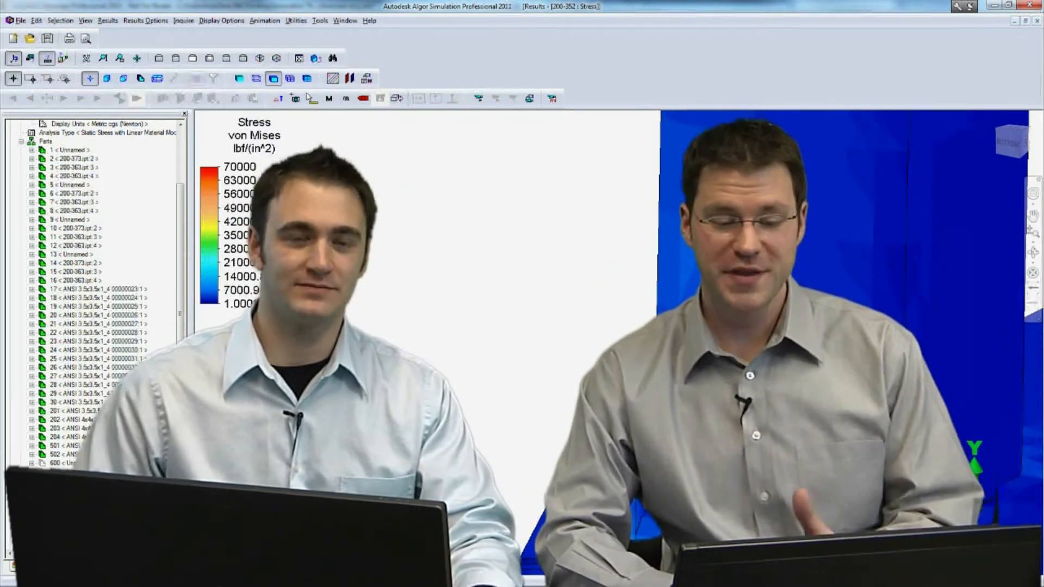
pyautogui.click(145, 20)
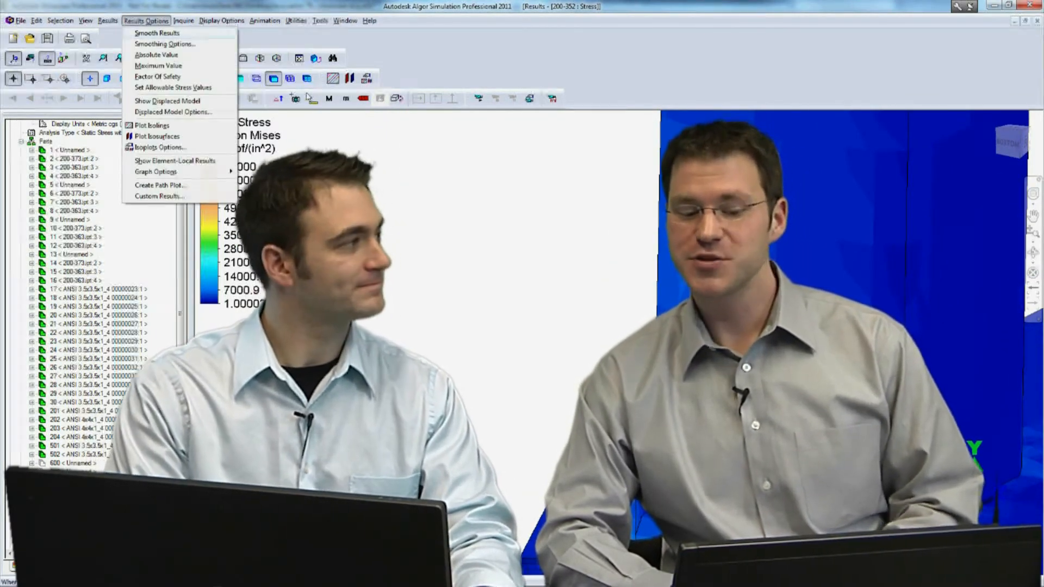
pyautogui.click(144, 20)
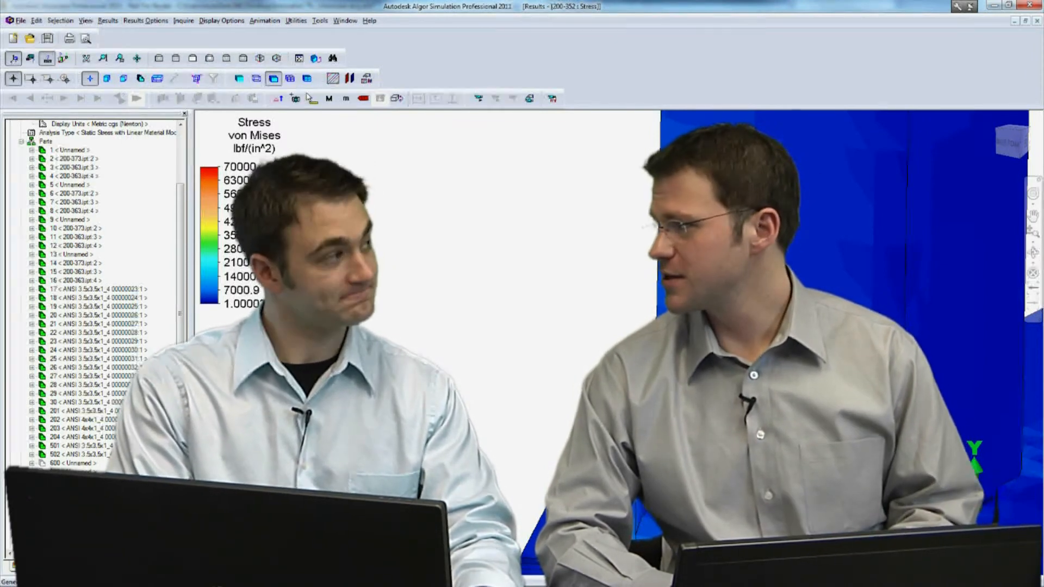